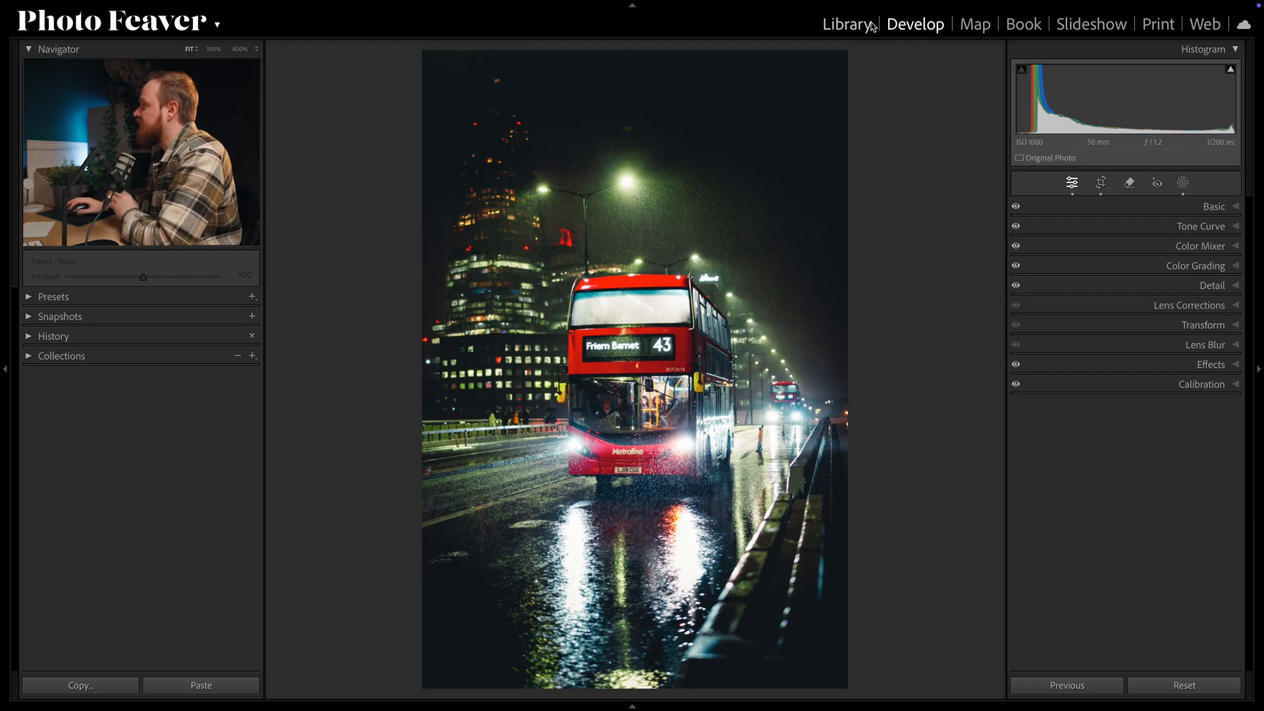
mouse_move(1216, 170)
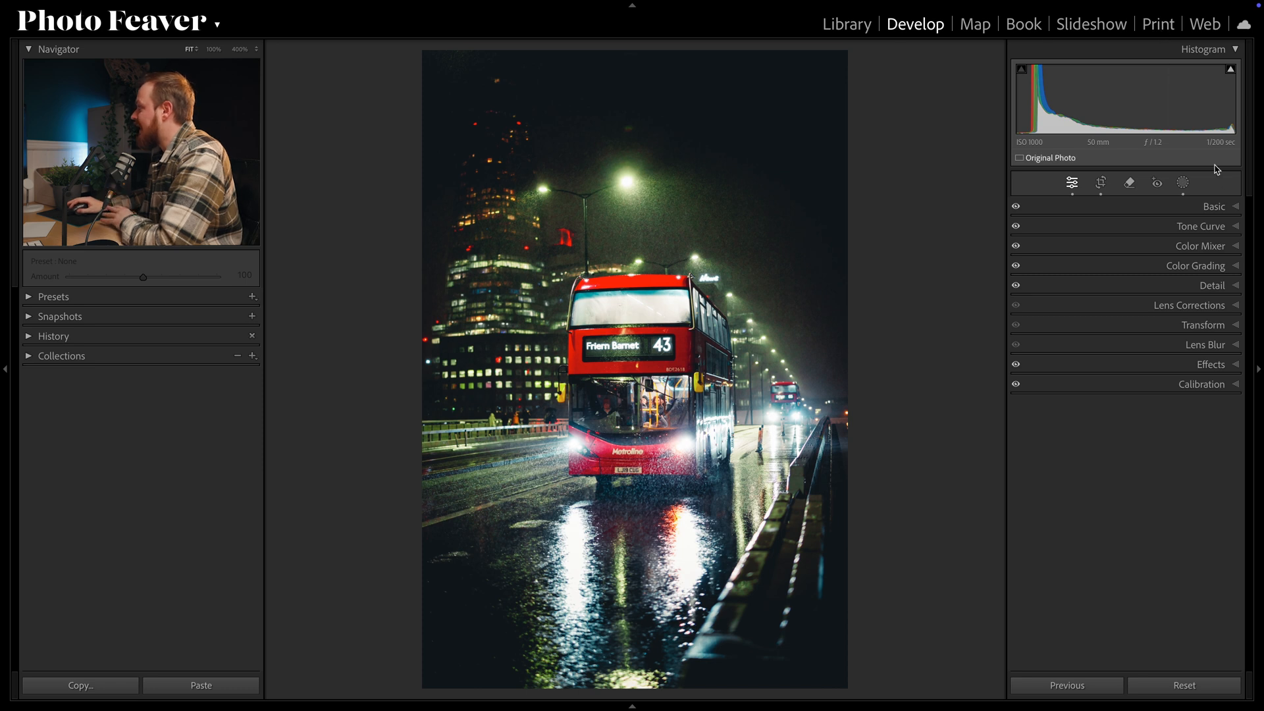
Expand the Basic panel to reveal the tone and white balance sliders
left_click(1212, 206)
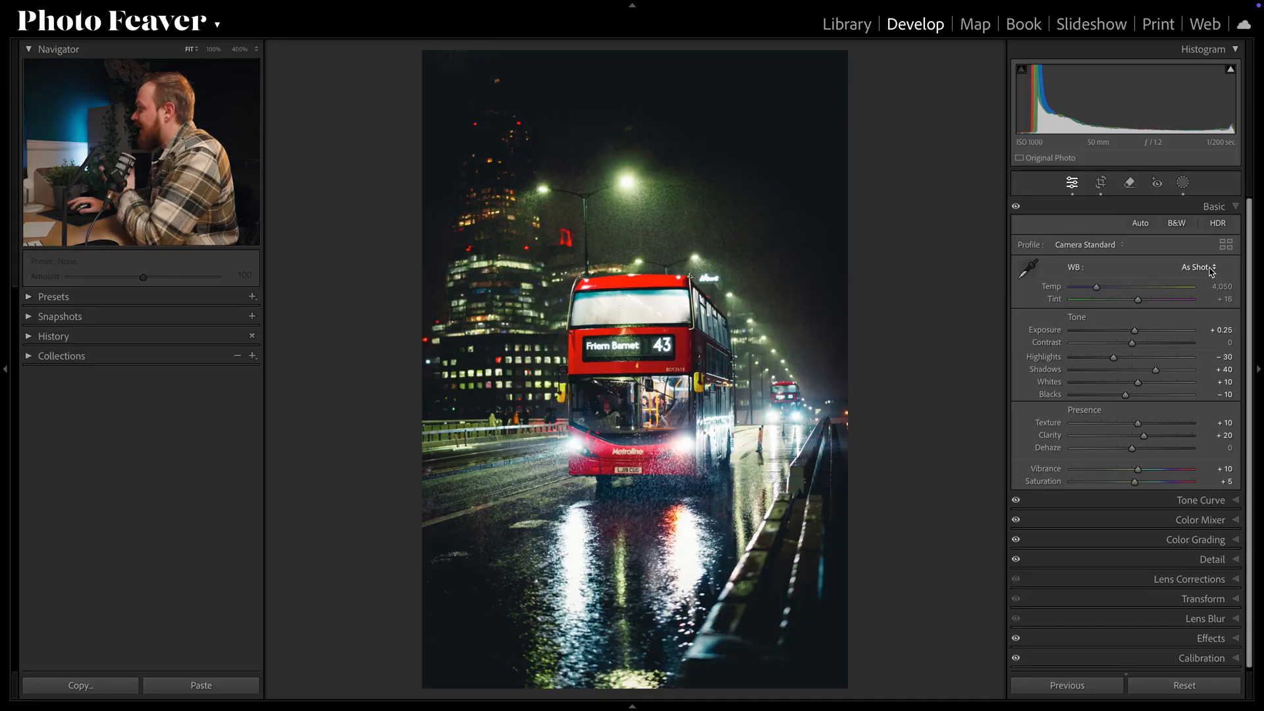
Set white balance to the Cloudy preset (temperature 6,500, tint +10)
left_click(1198, 267)
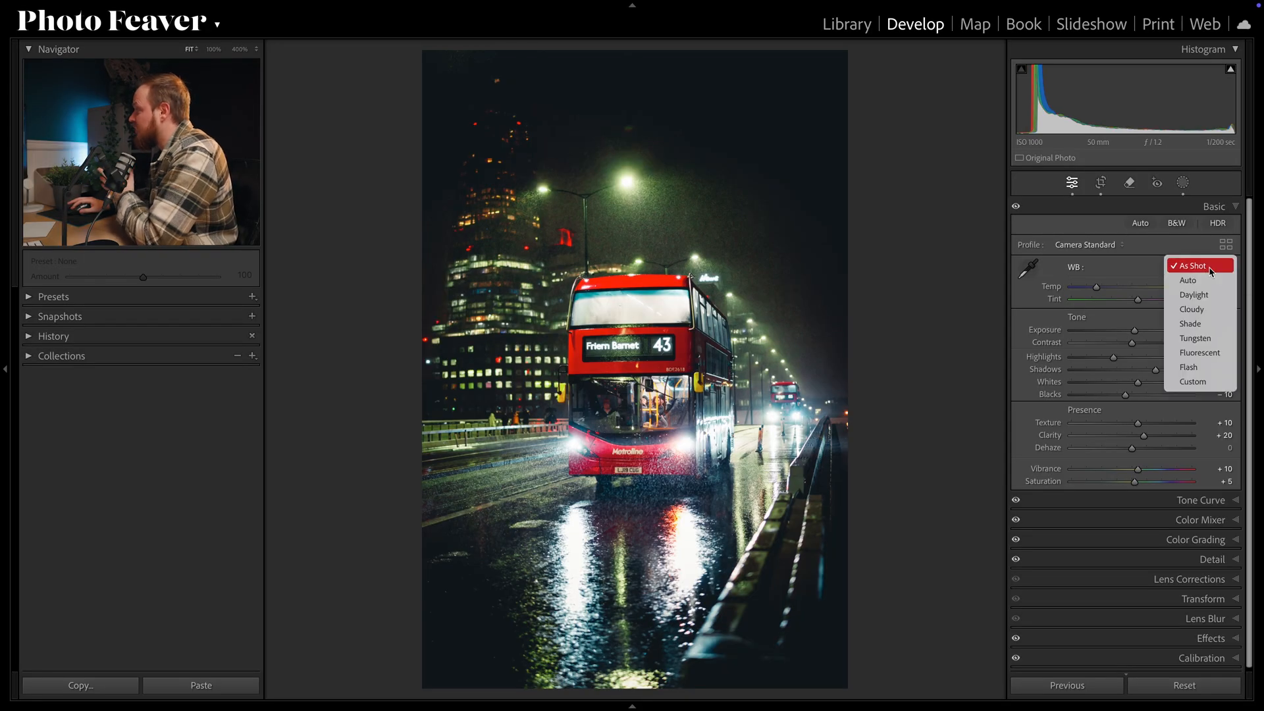
mouse_move(1201, 368)
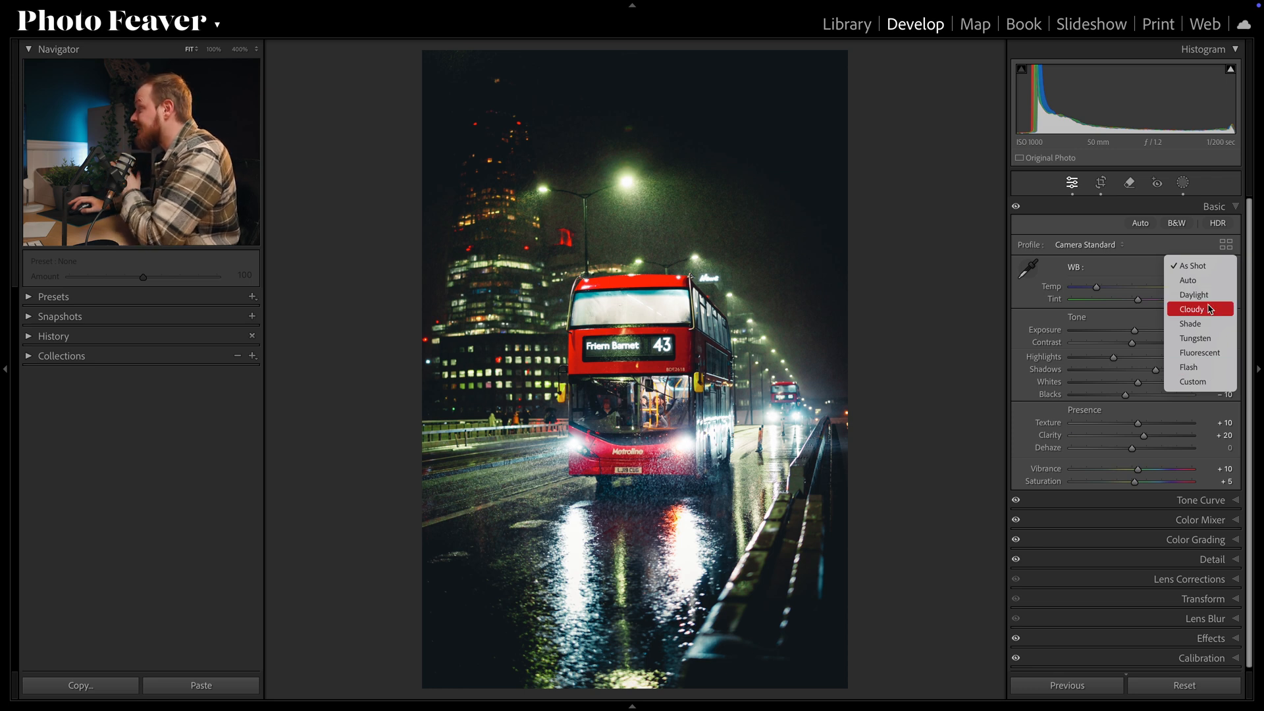
mouse_move(1207, 324)
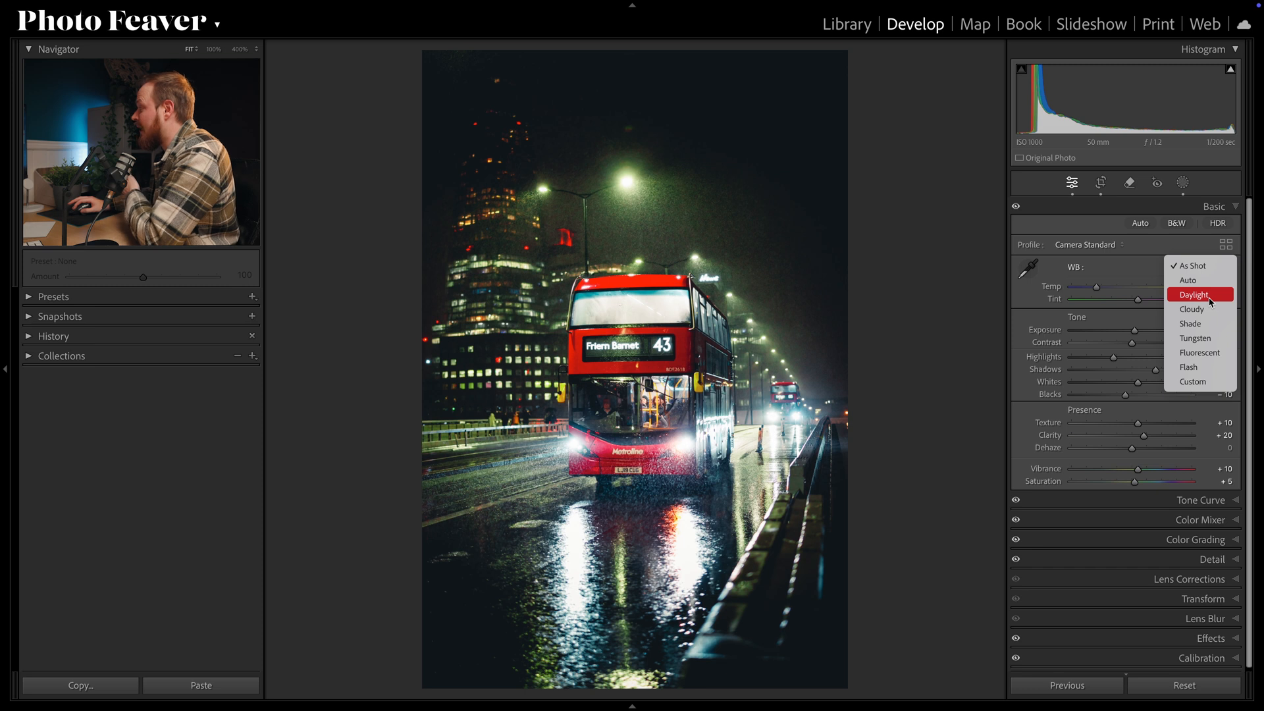
mouse_move(1197, 339)
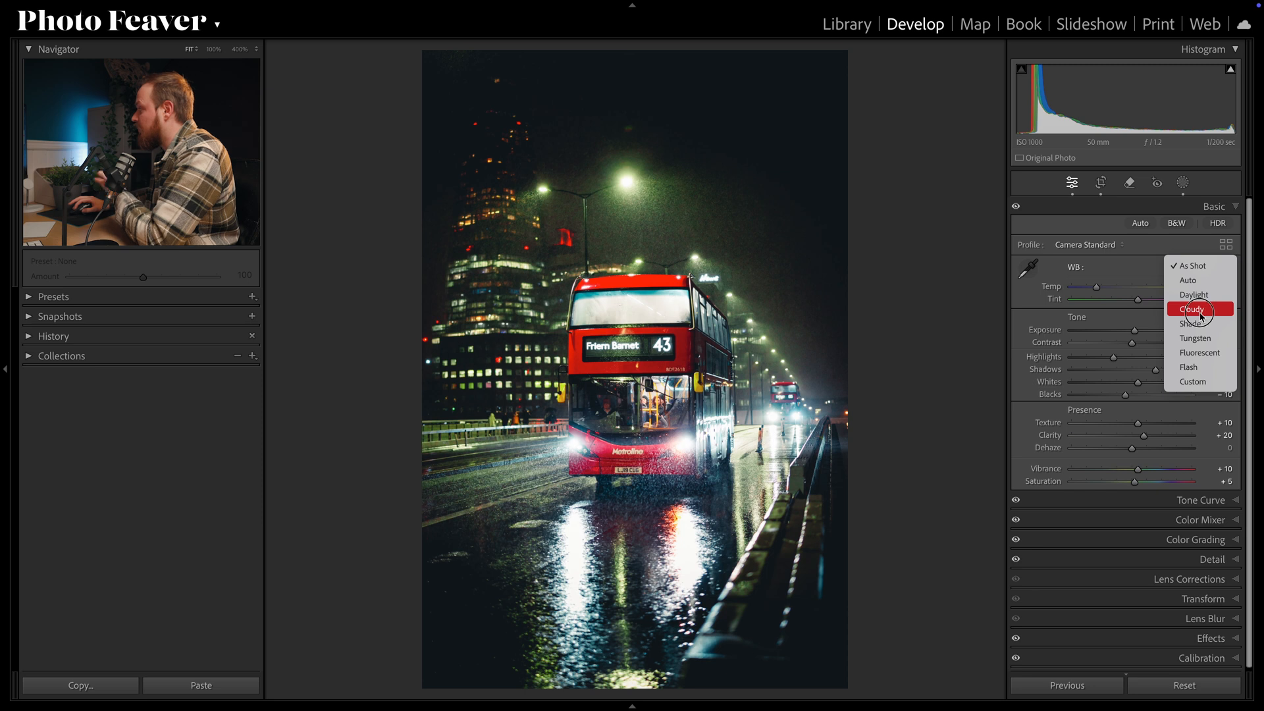
left_click(1192, 308)
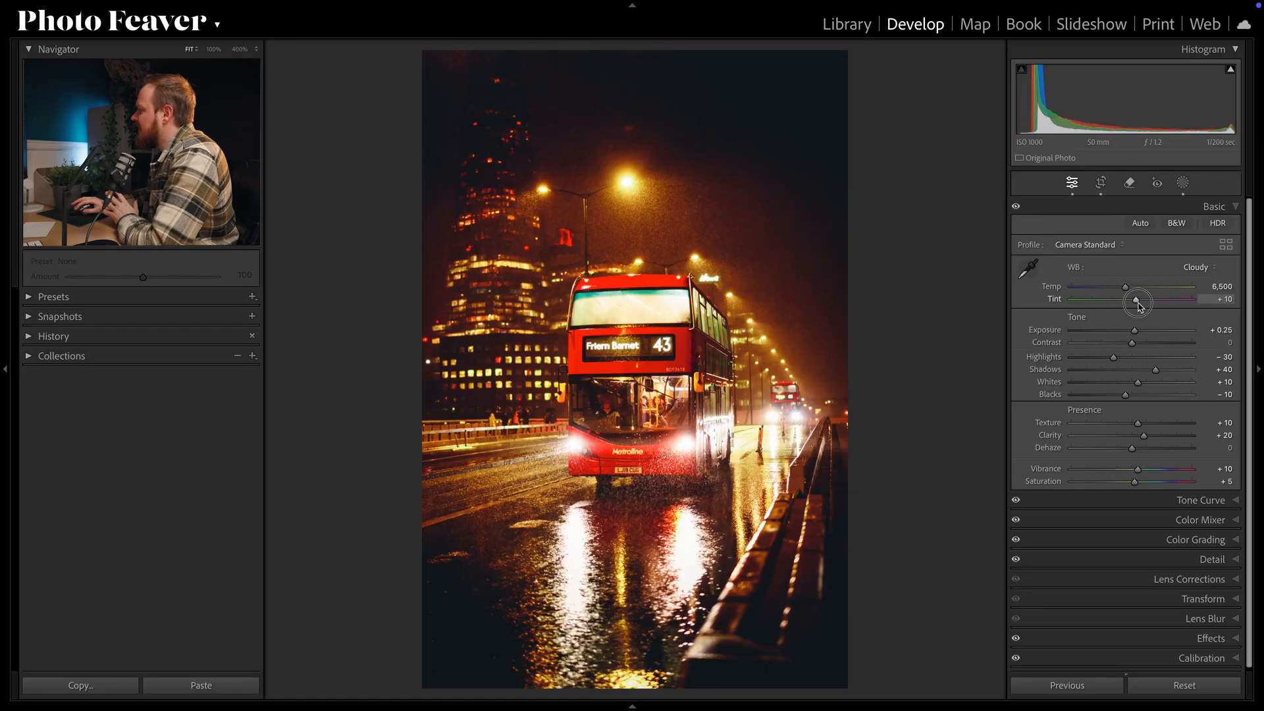
Lower the tint to about +2 and cool the temperature to around 4,858
left_click_drag(1138, 303, 1111, 289)
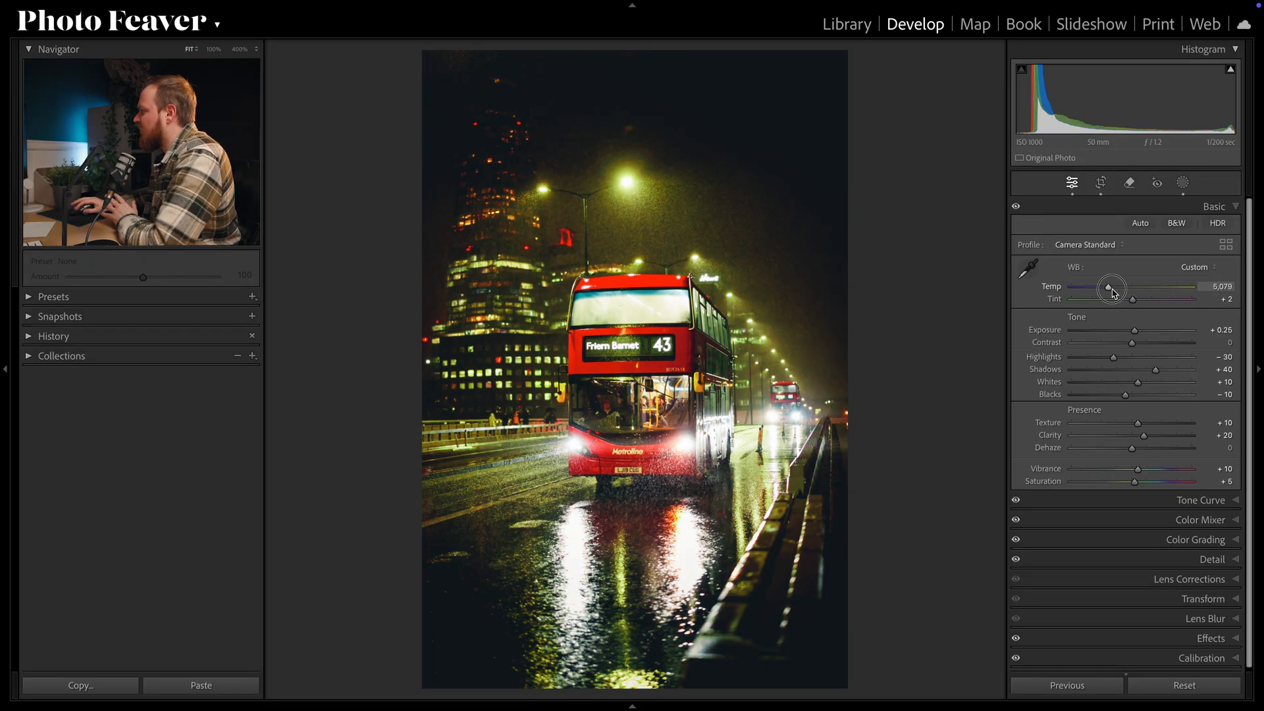
left_click_drag(1111, 287, 1103, 287)
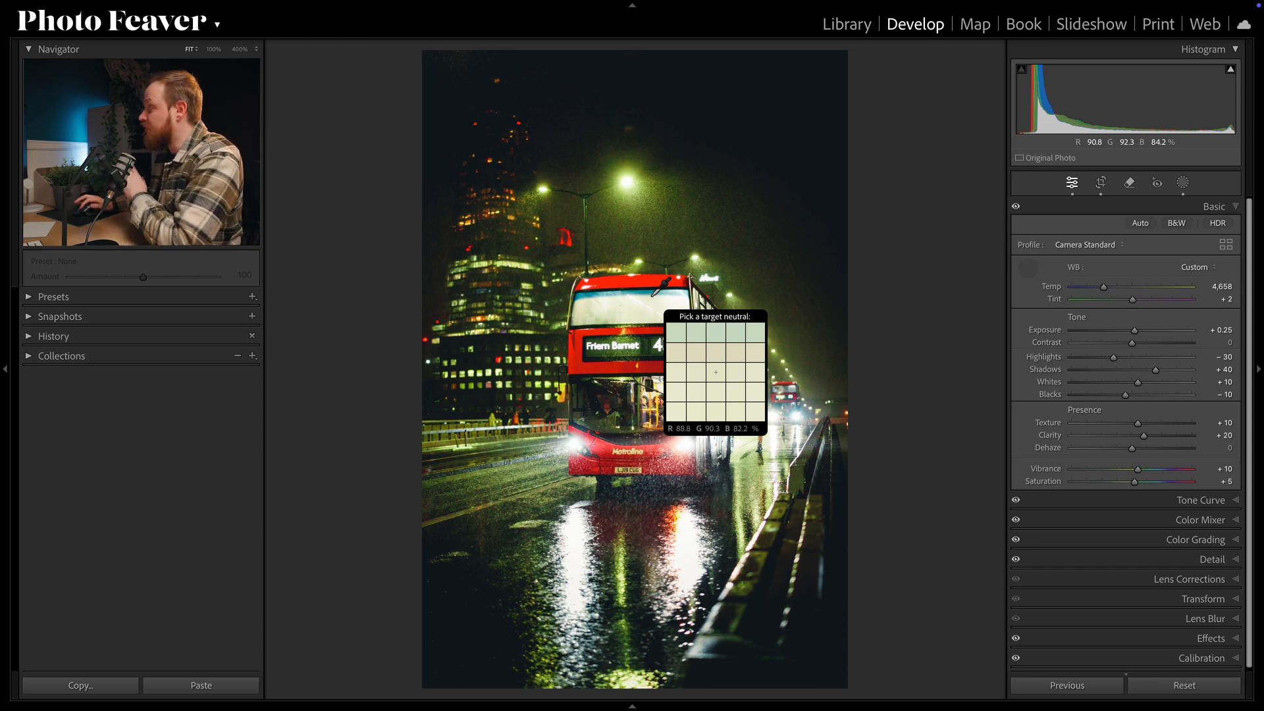
Sample a neutral spot on the bus, then ease tint to +24 at temperature 4,300
left_click(660, 285)
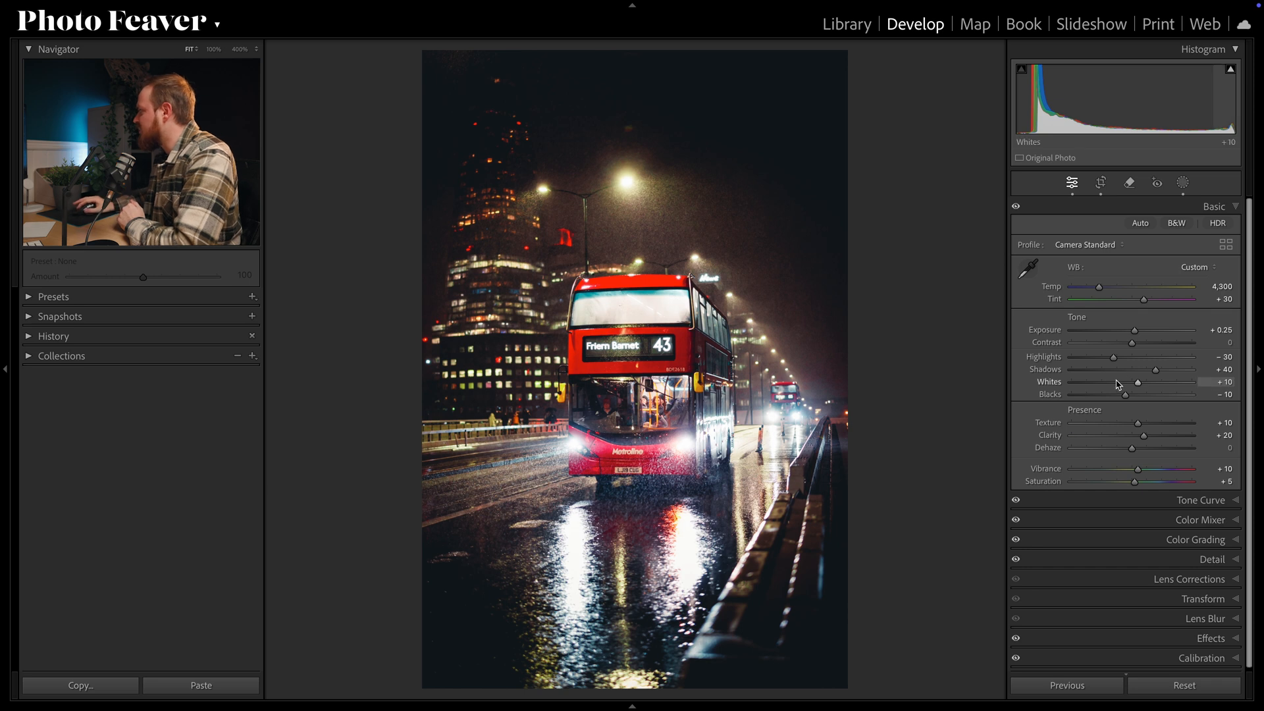
left_click_drag(1164, 299, 1142, 299)
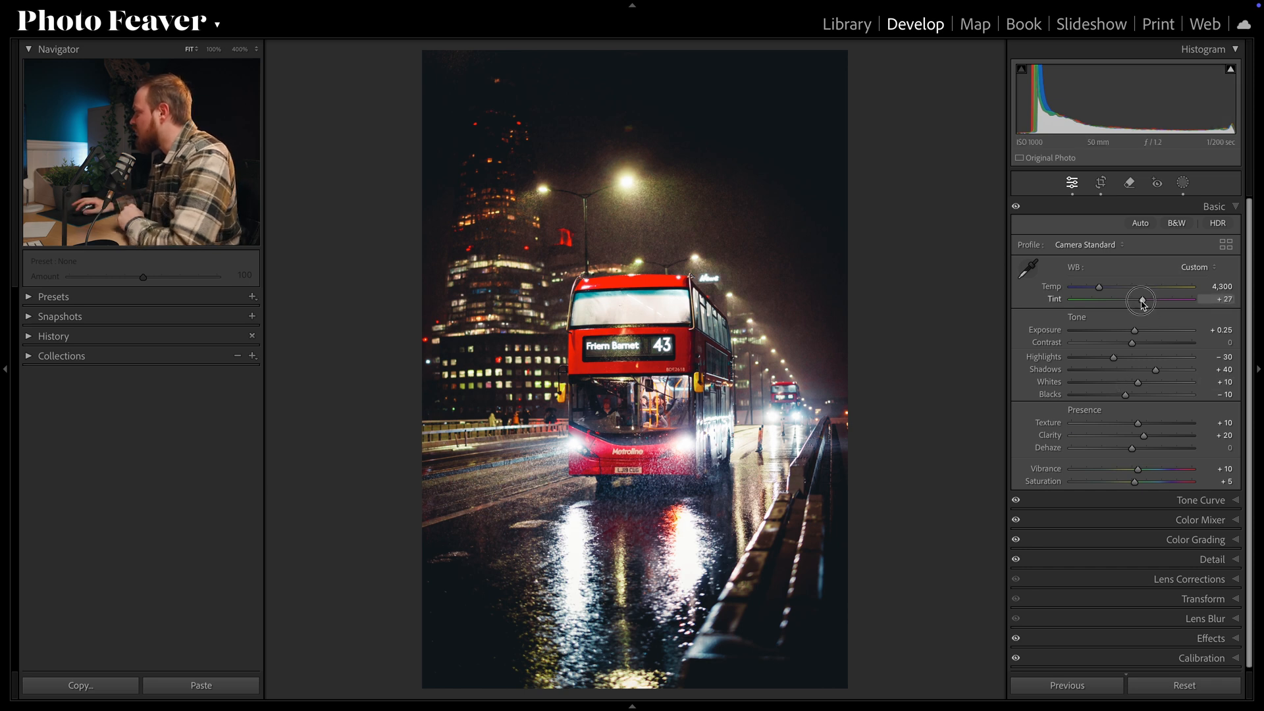
left_click_drag(1144, 299, 1138, 299)
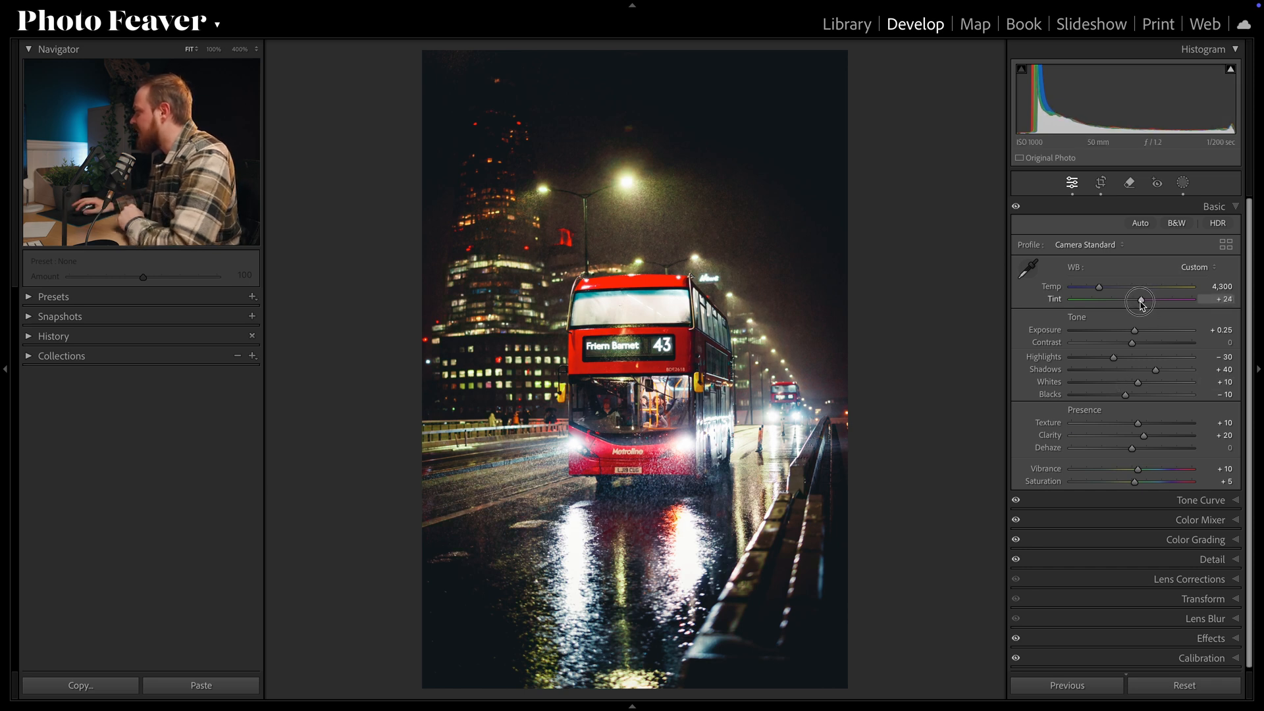